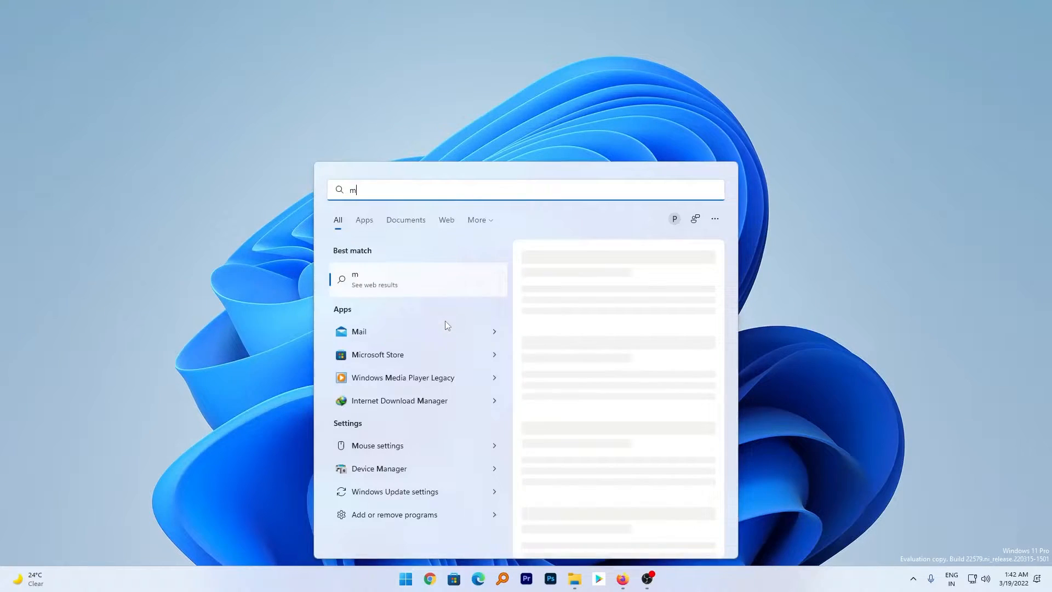
# - Search Start for 'magnifier' then 'oneNote' to view their icons, then dismiss the search
pyautogui.write('agnifier')
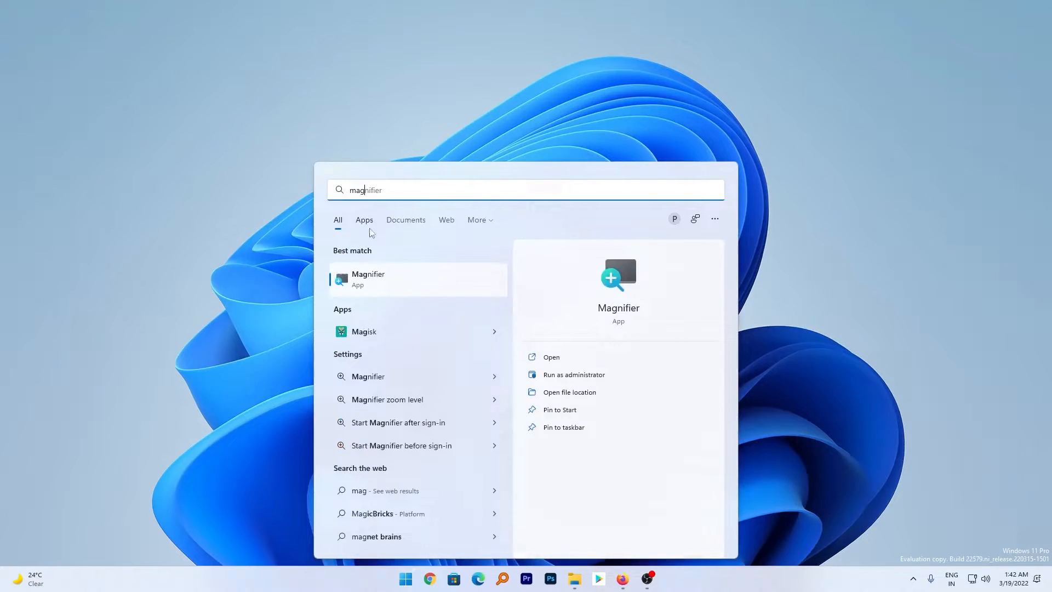
pyautogui.moveTo(413, 289)
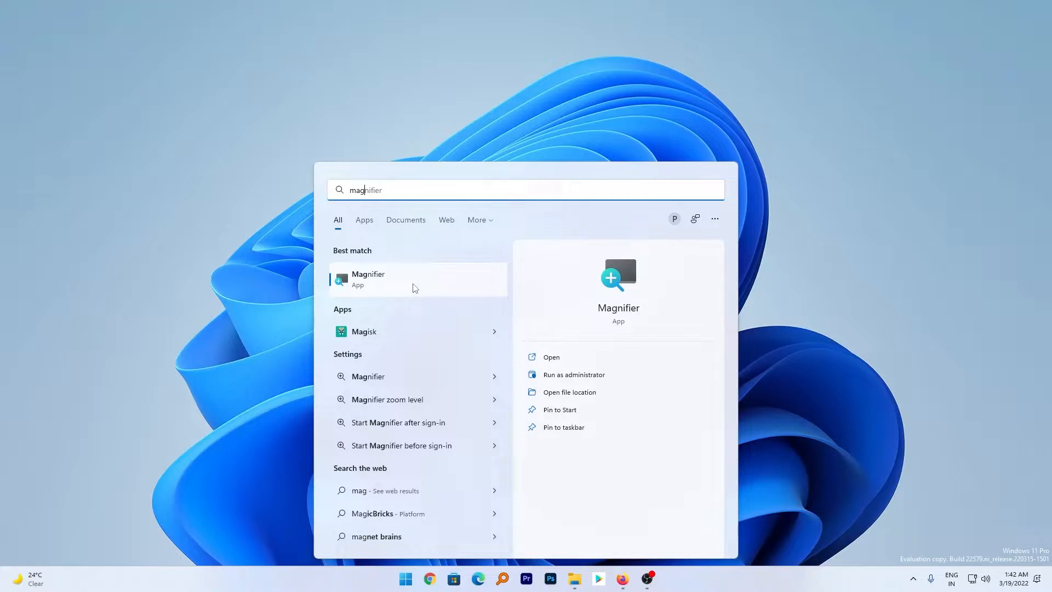
pyautogui.moveTo(420, 284)
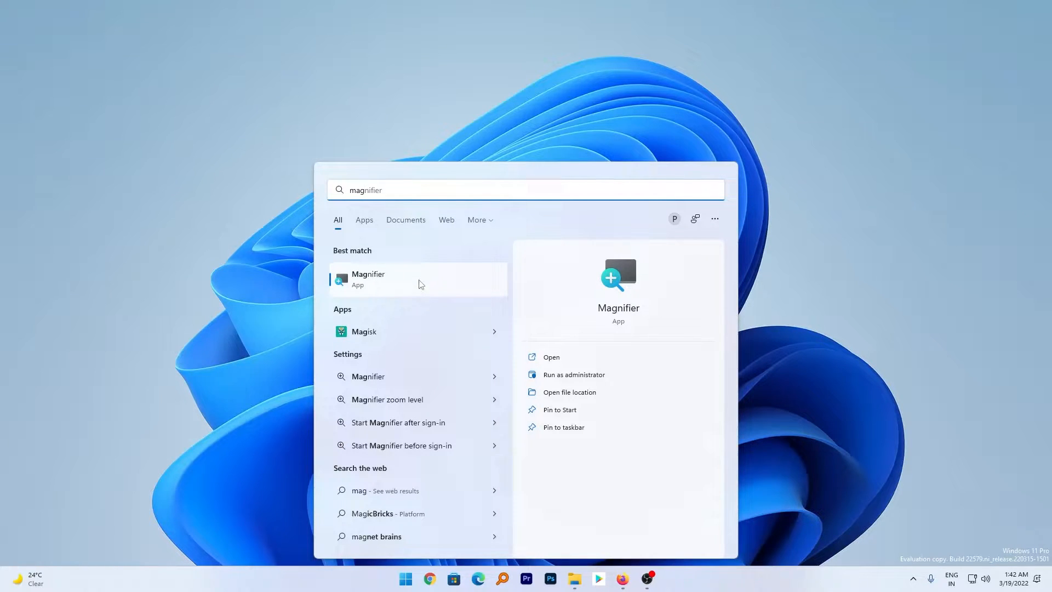
pyautogui.moveTo(423, 324)
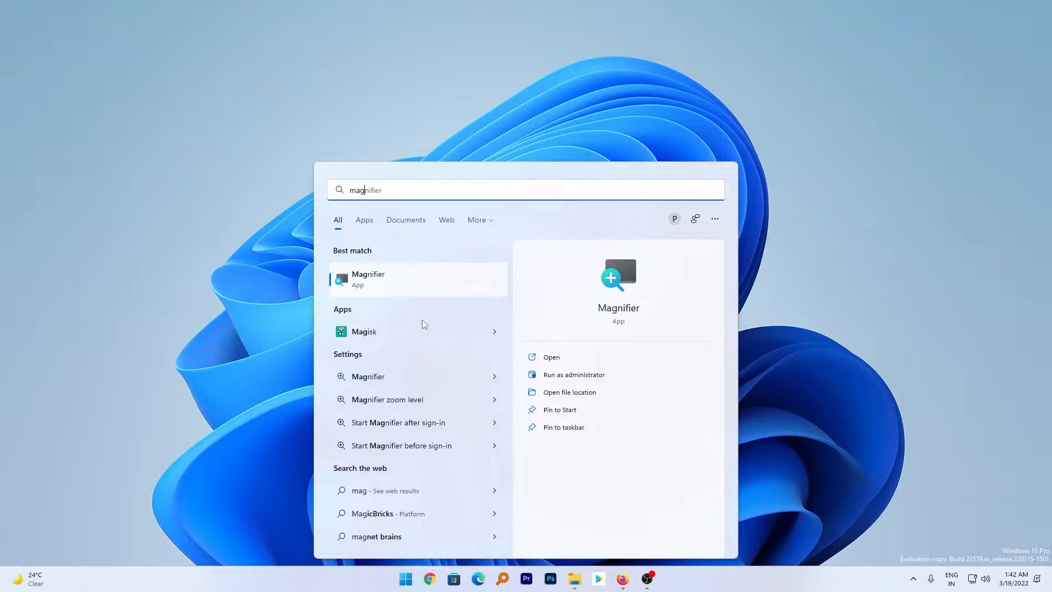
pyautogui.moveTo(805, 266)
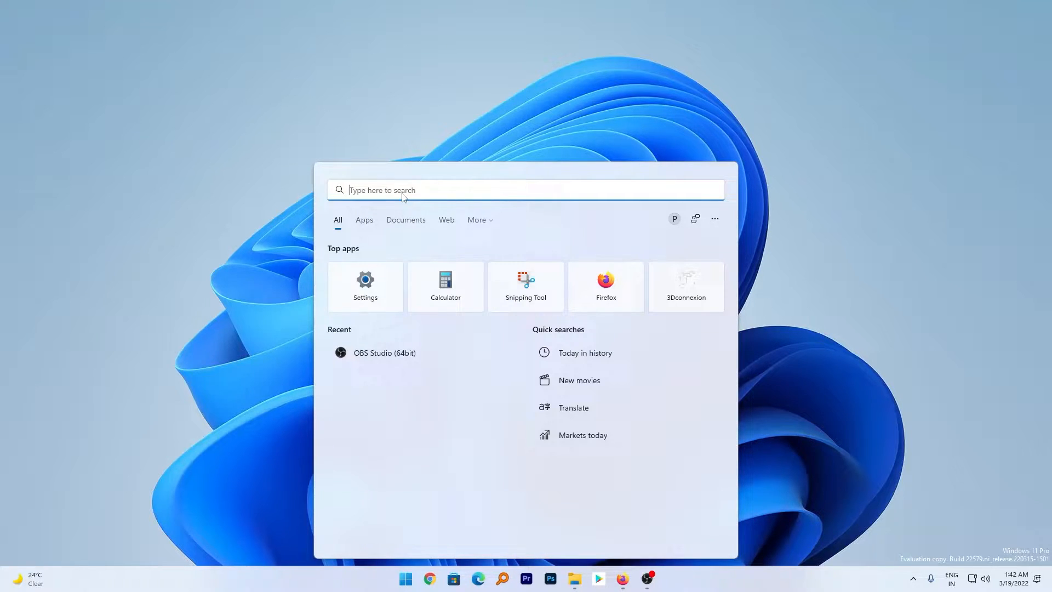
pyautogui.write('oneNote')
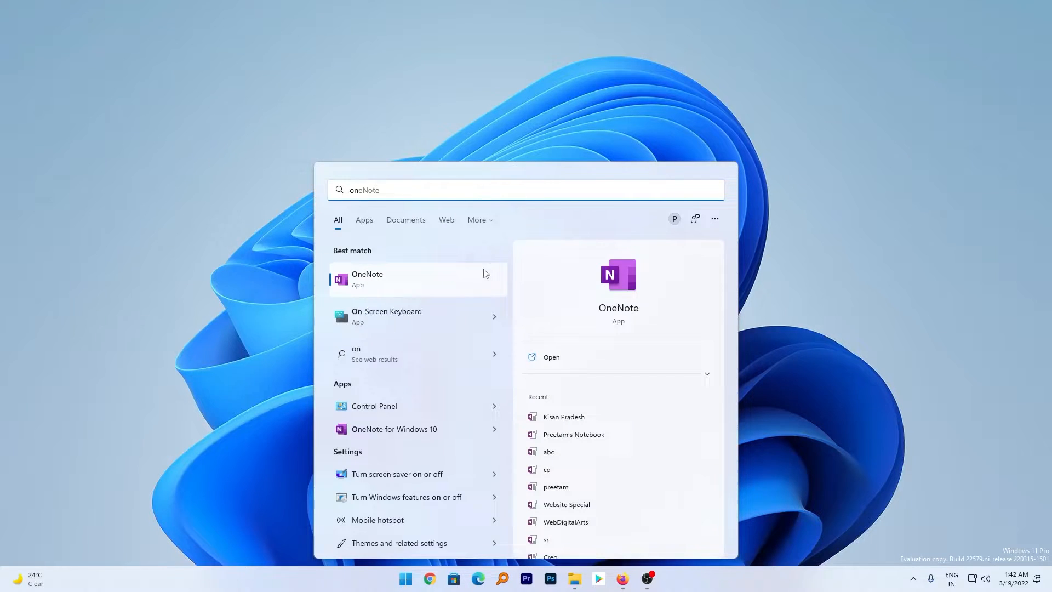
pyautogui.click(416, 316)
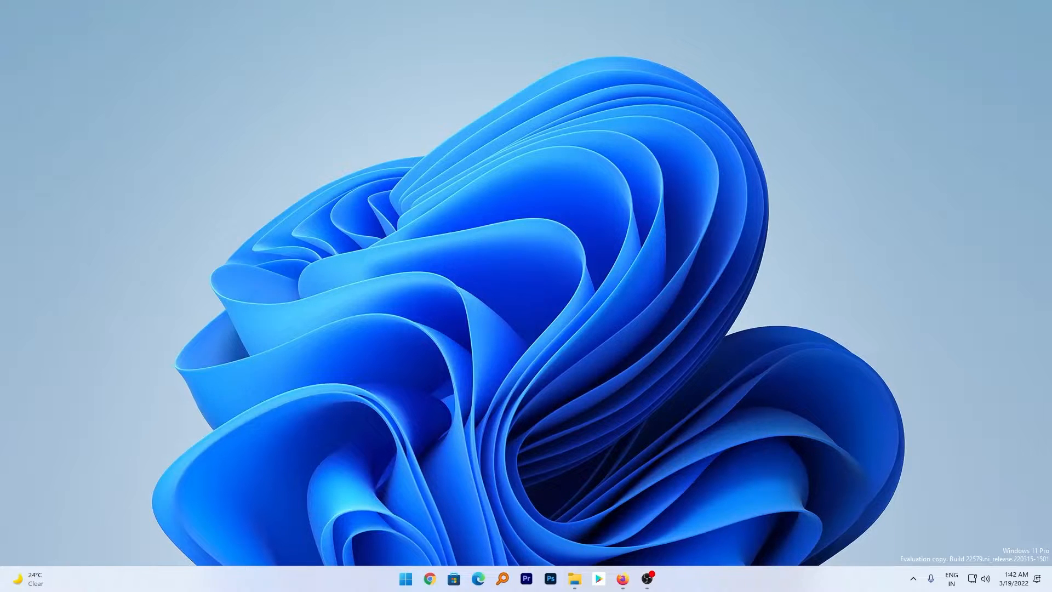
pyautogui.moveTo(437, 510)
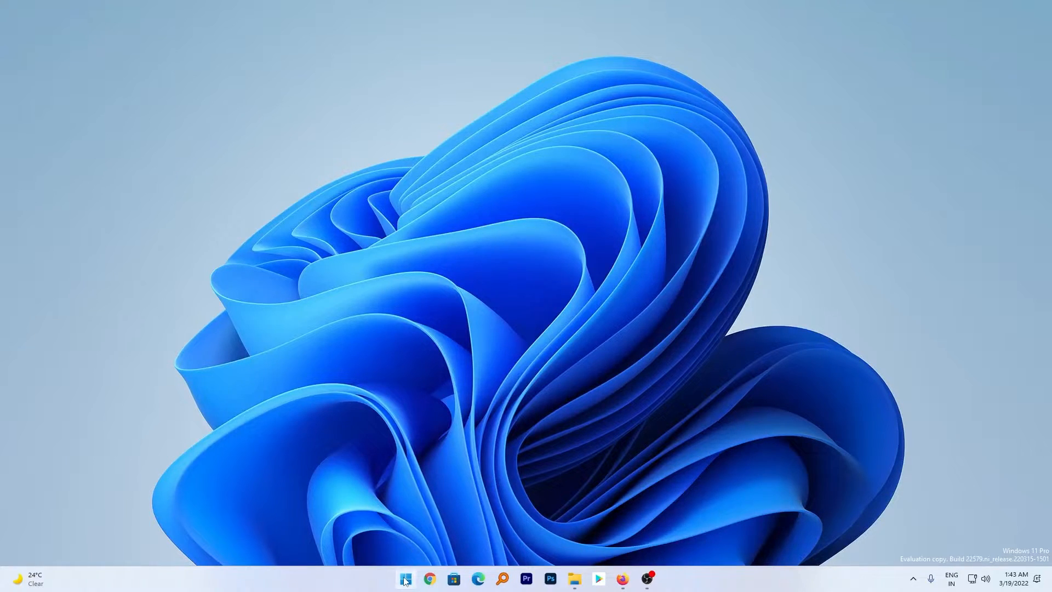
# - Group Calendar, Mail and To Do into a Start folder named 'Producti...', then close Start
pyautogui.click(405, 579)
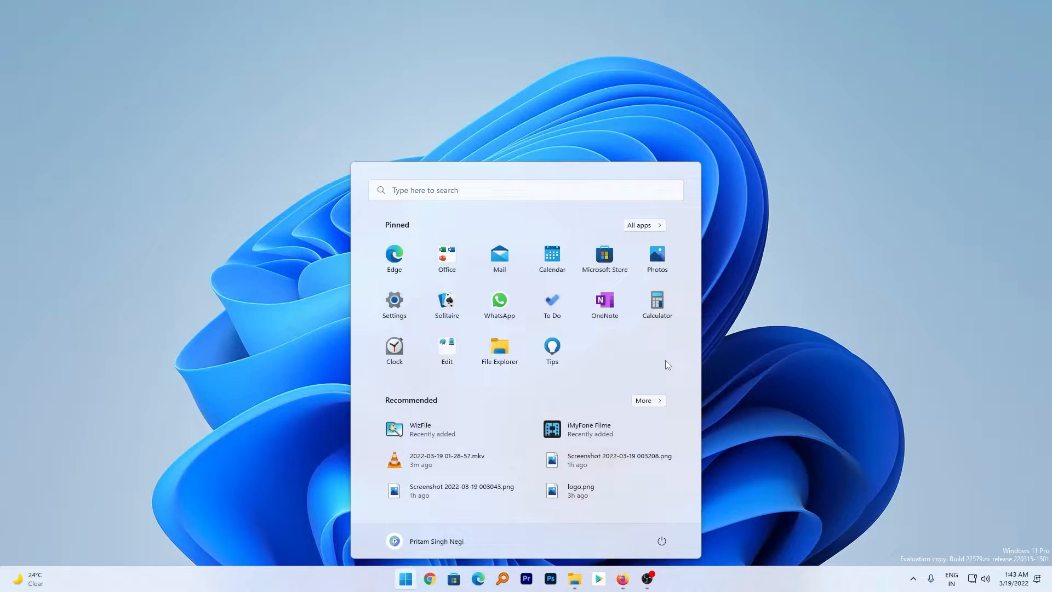
pyautogui.moveTo(499, 258)
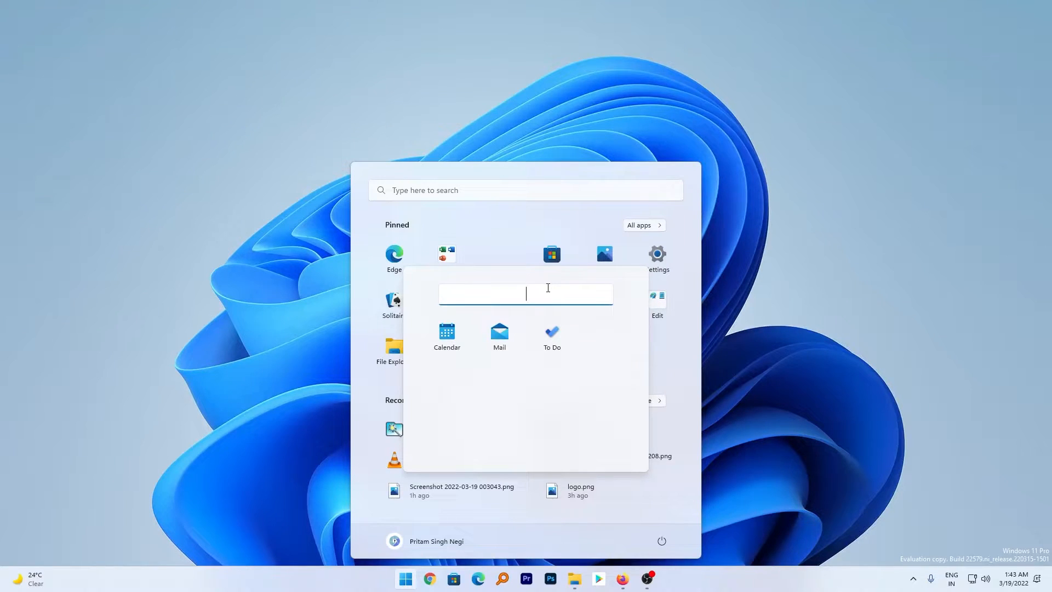
pyautogui.write('Producti')
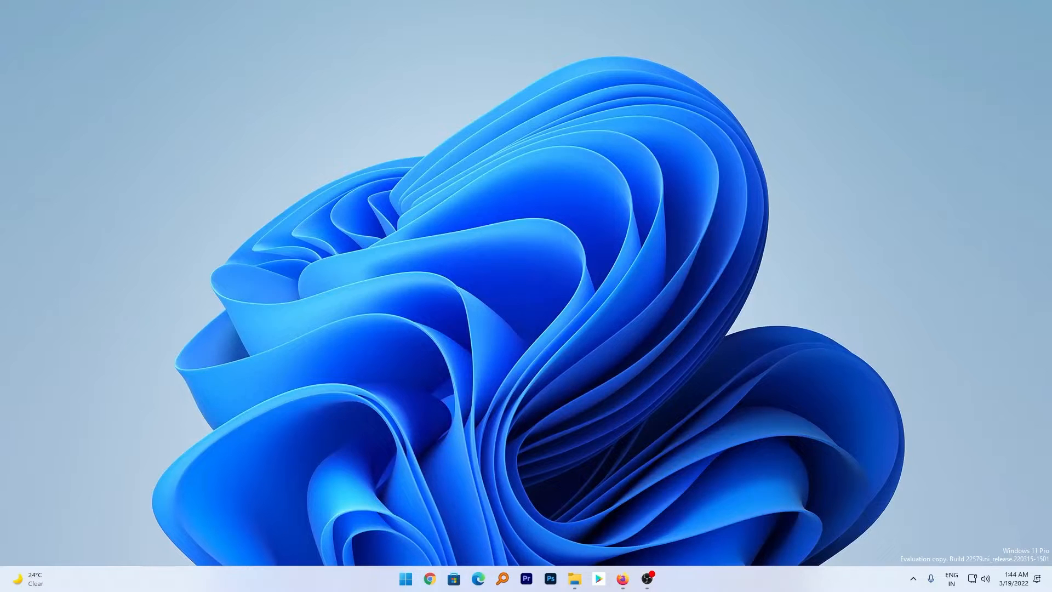
# - Launch Get Started and continue past its welcome screen to the app suggestions
pyautogui.click(405, 579)
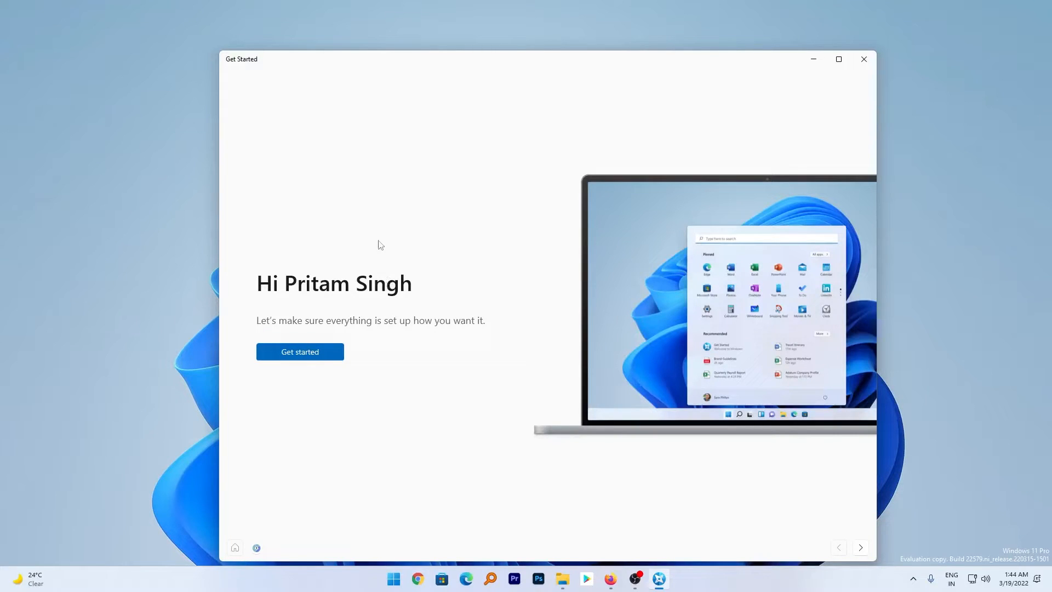
pyautogui.moveTo(334, 400)
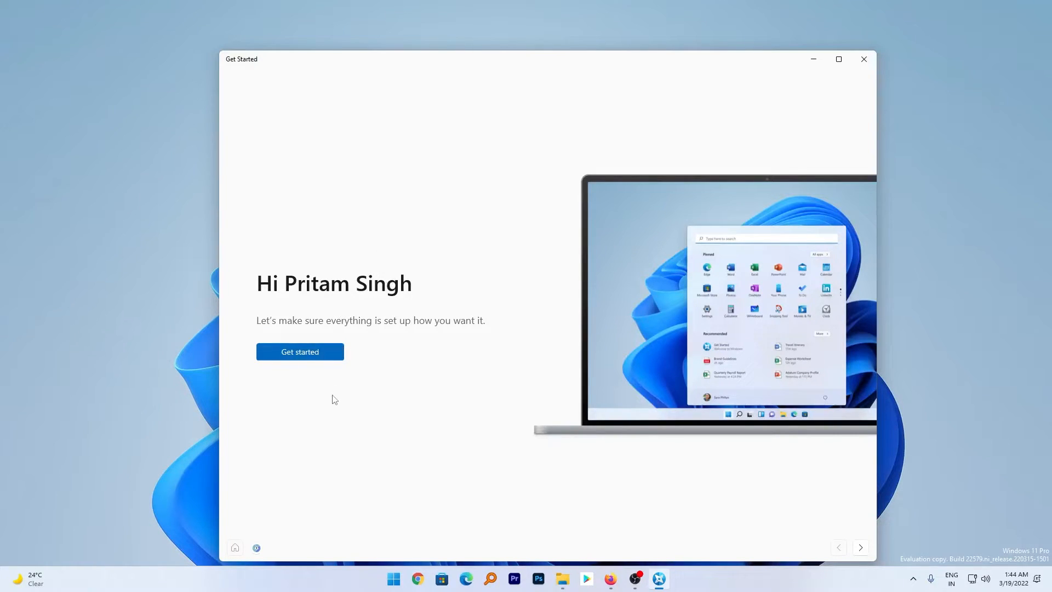
pyautogui.click(299, 351)
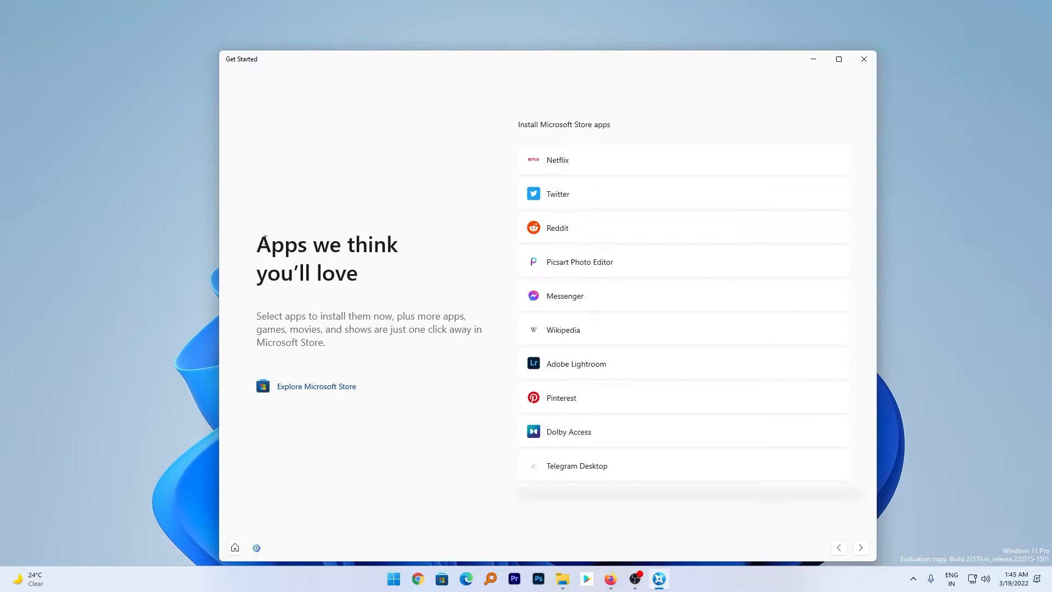
pyautogui.moveTo(404, 313)
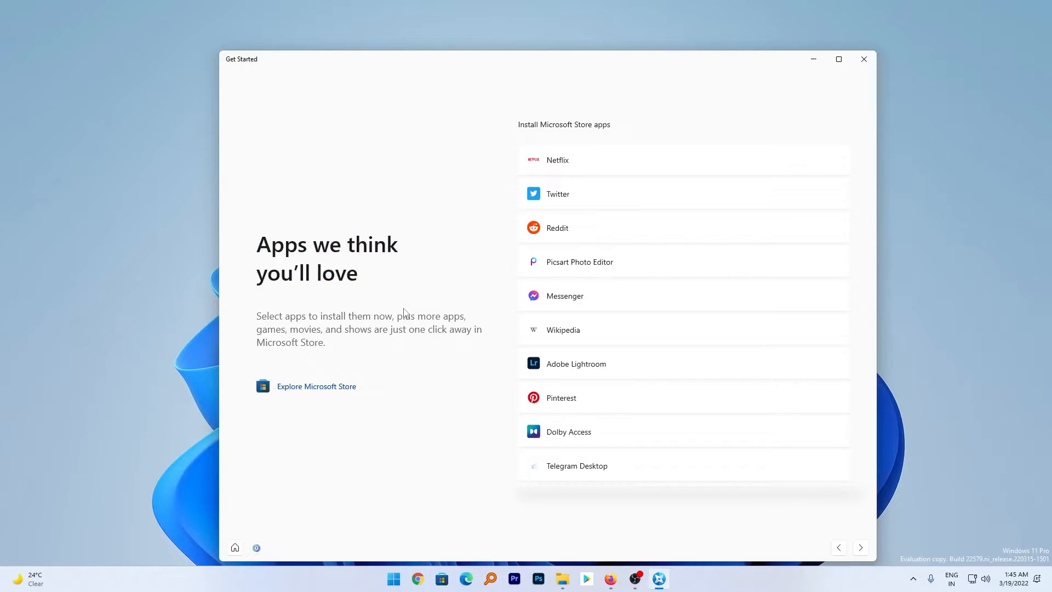
pyautogui.moveTo(523, 158)
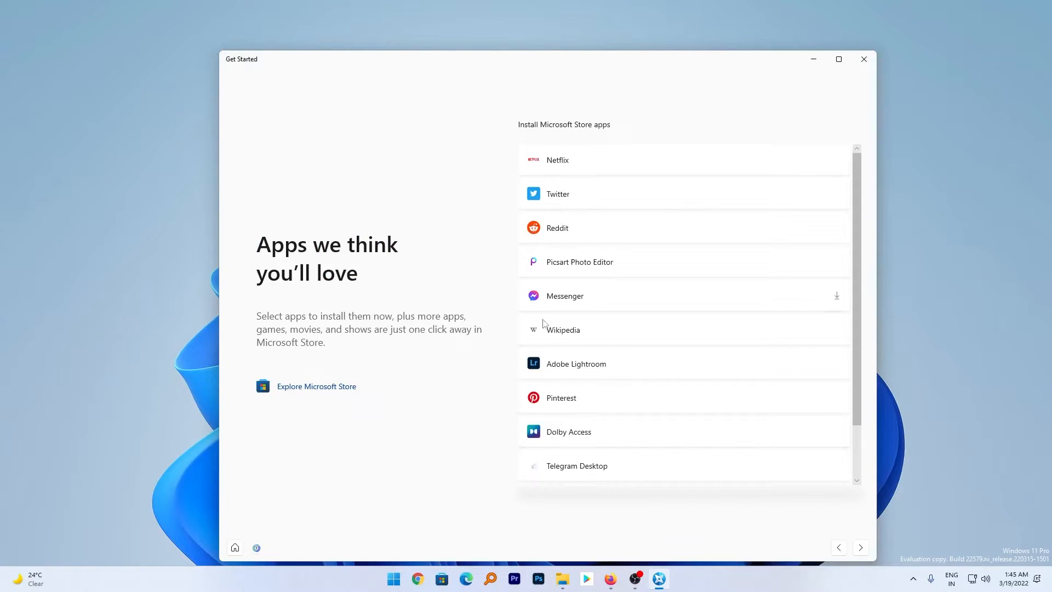
pyautogui.moveTo(587, 334)
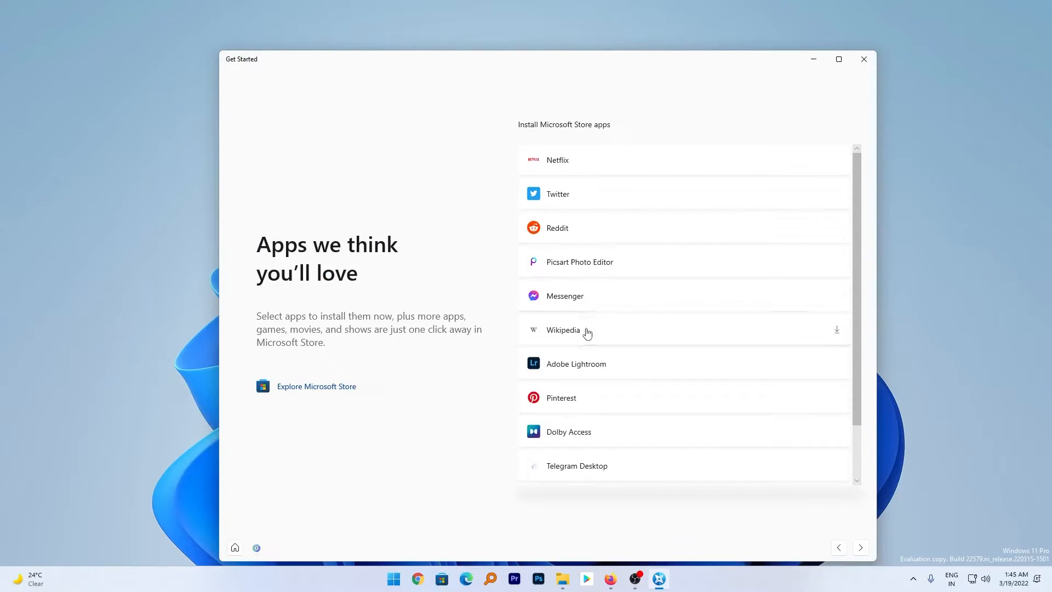
# - Choose Messenger, start then pause its Store download, dismiss the prompt and close Get Started
pyautogui.click(837, 329)
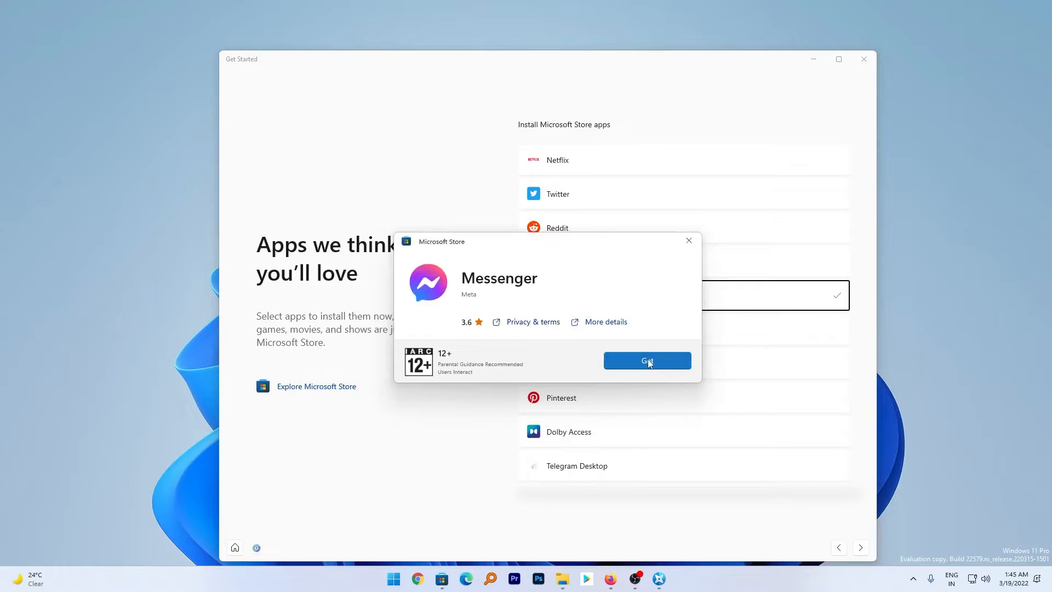
pyautogui.click(646, 361)
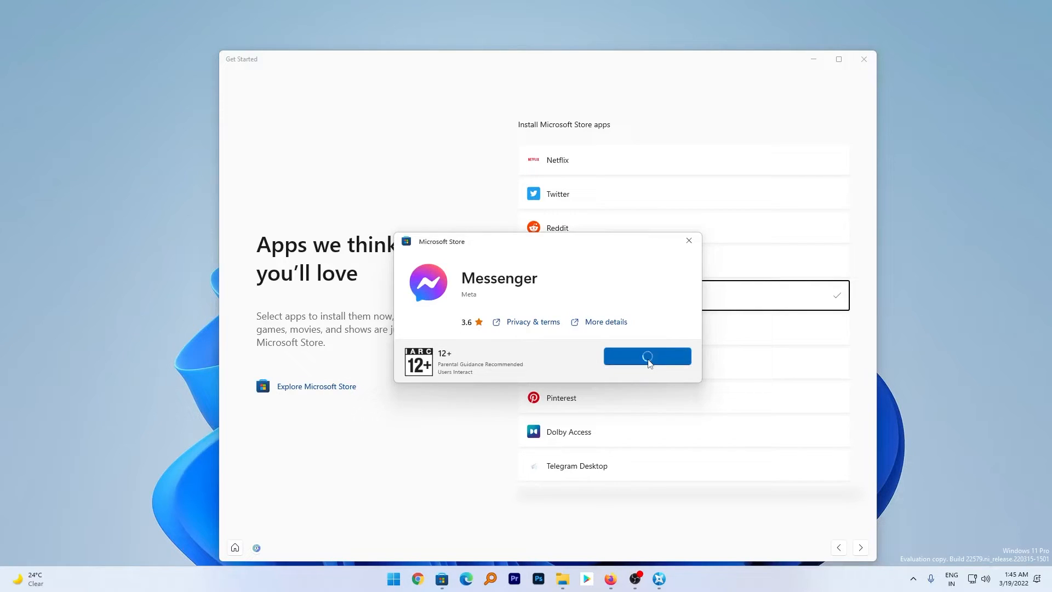
pyautogui.click(647, 356)
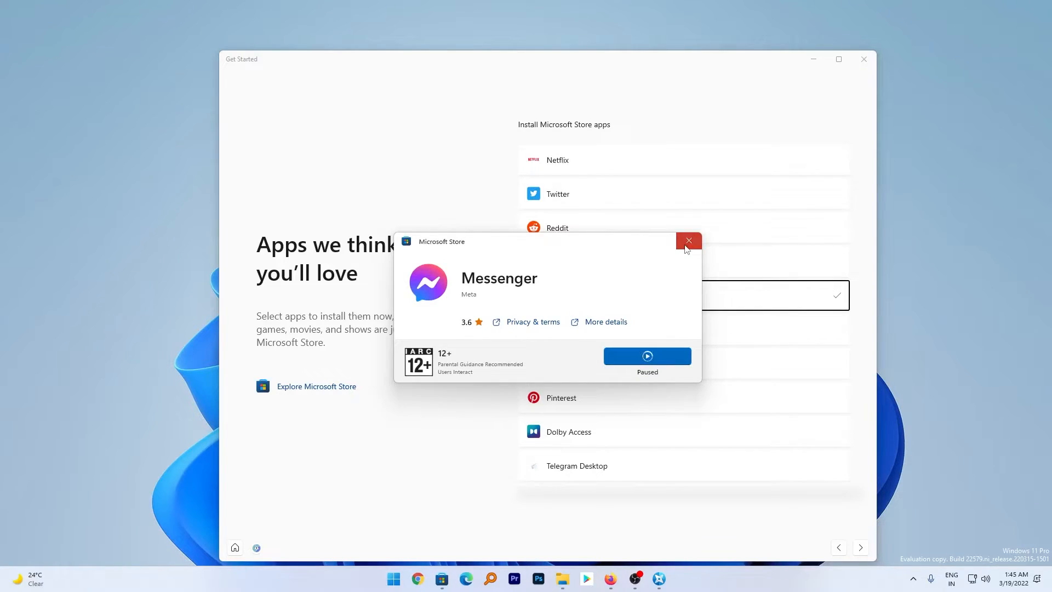
pyautogui.click(687, 242)
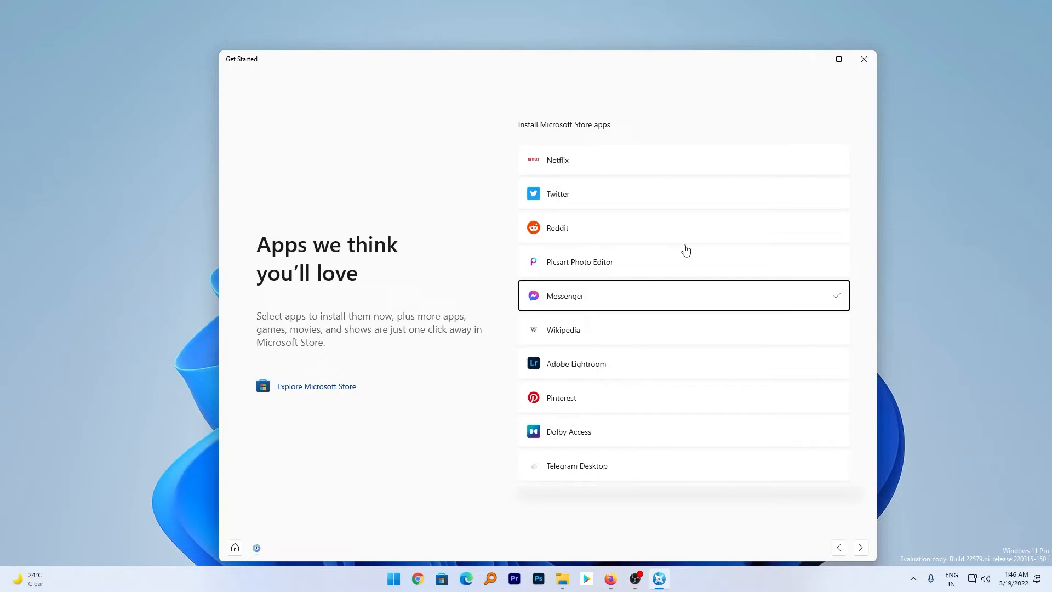
pyautogui.moveTo(961, 220)
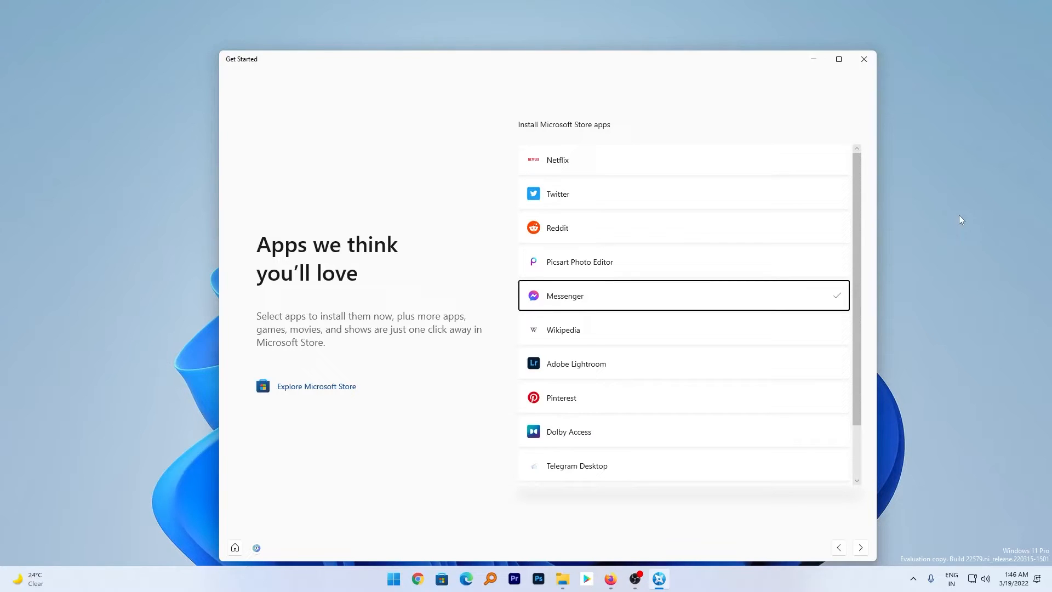
pyautogui.click(863, 60)
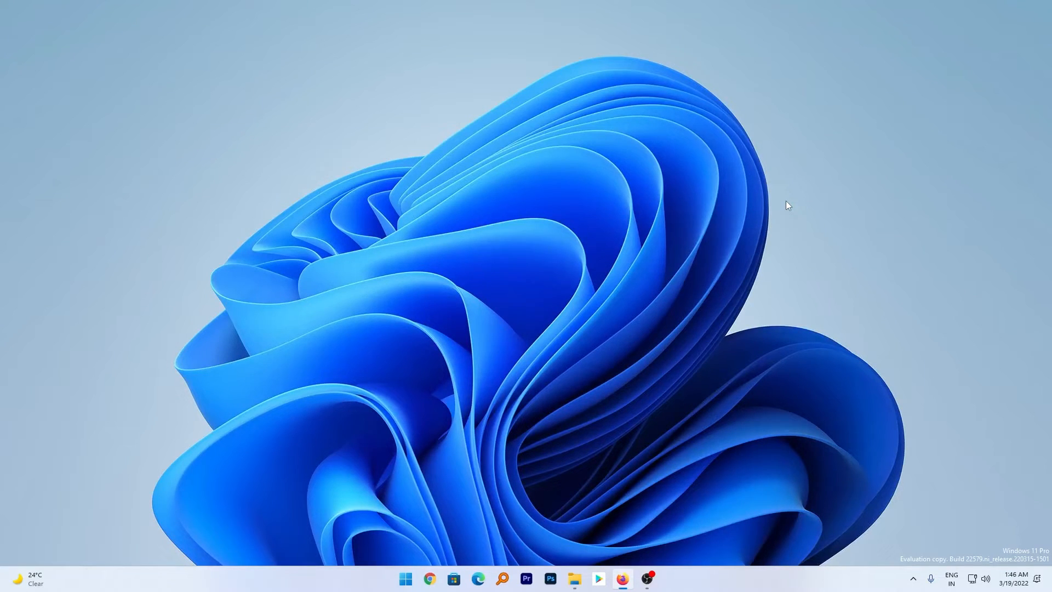
# - Launch Task Manager via Start search 'task' and reach its Run new task command
pyautogui.click(404, 578)
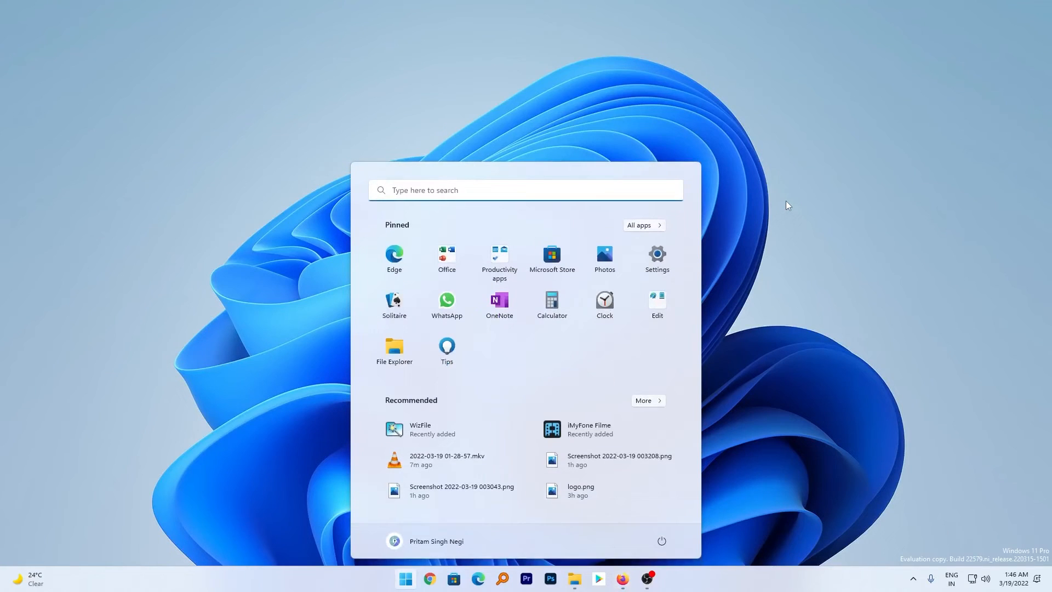
pyautogui.write('task')
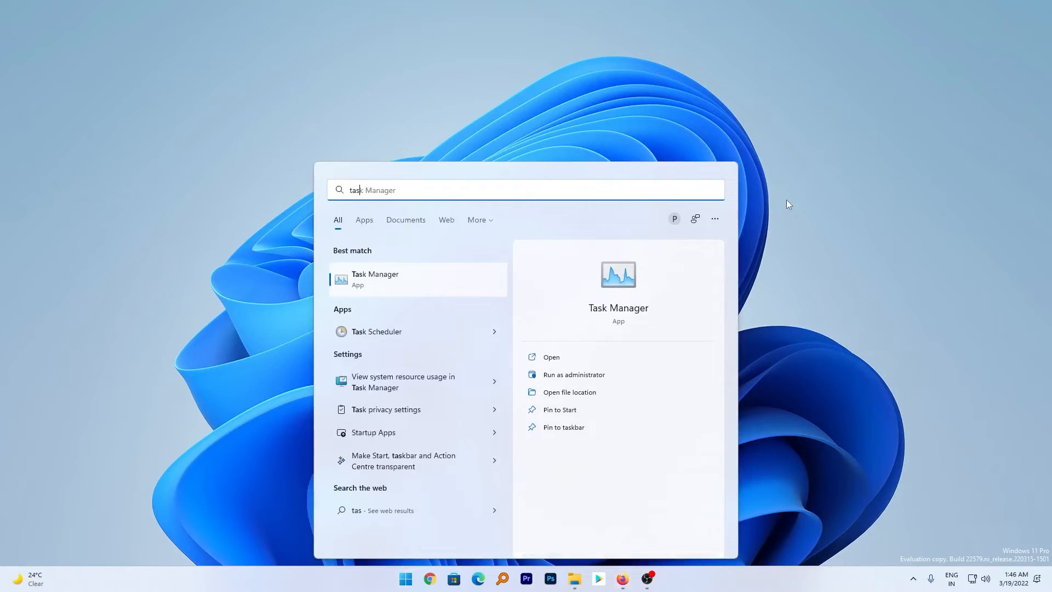
pyautogui.click(551, 356)
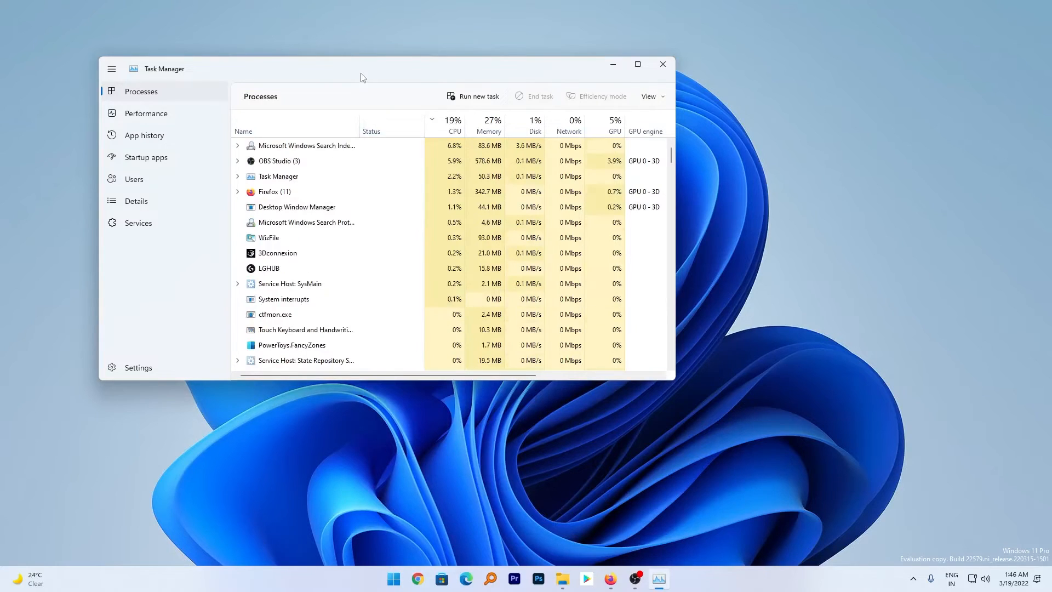
pyautogui.click(489, 120)
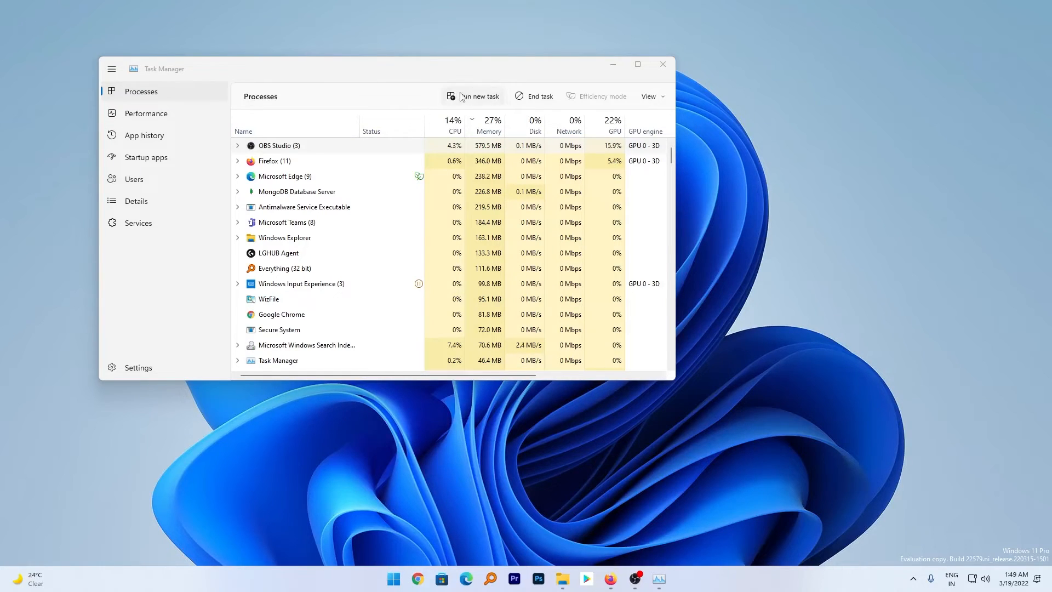
pyautogui.click(472, 95)
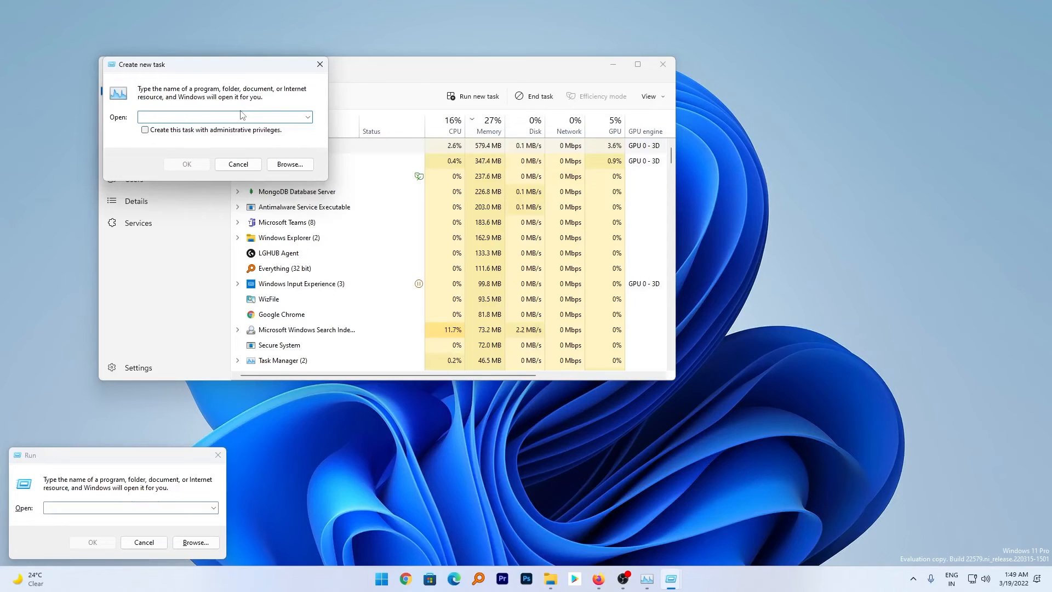
# - Enter 'EXCE' in the Create new task dialog's Open field, then dismiss the dialogs
pyautogui.write('E')
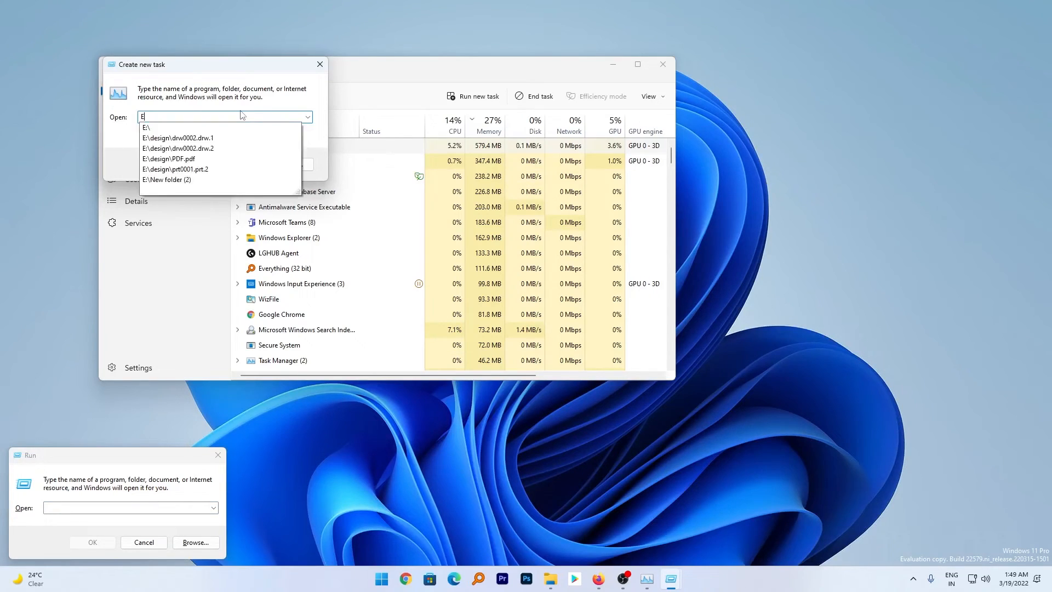
pyautogui.write('XCE')
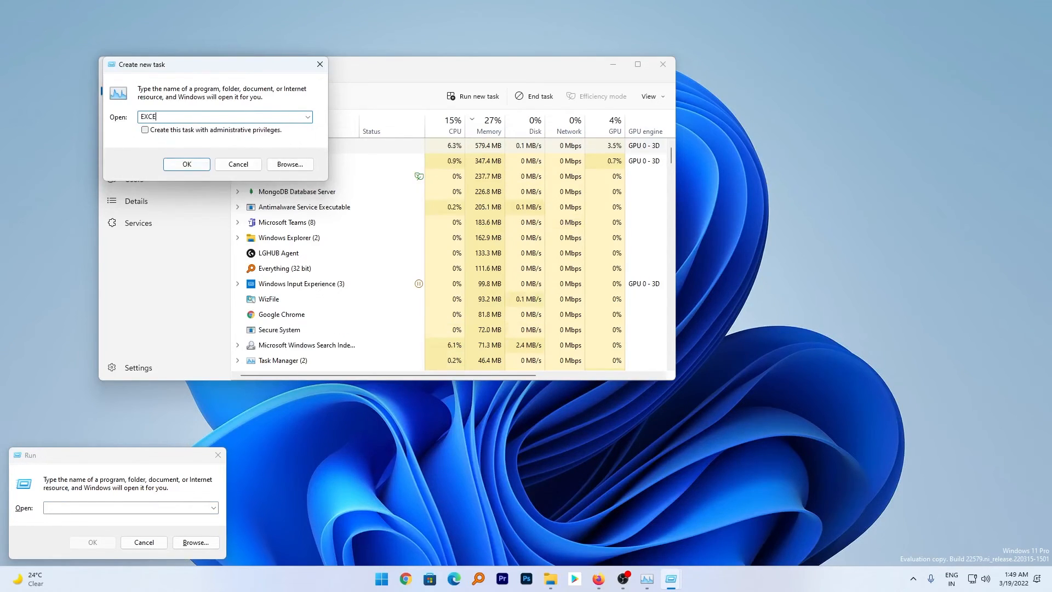
pyautogui.click(187, 164)
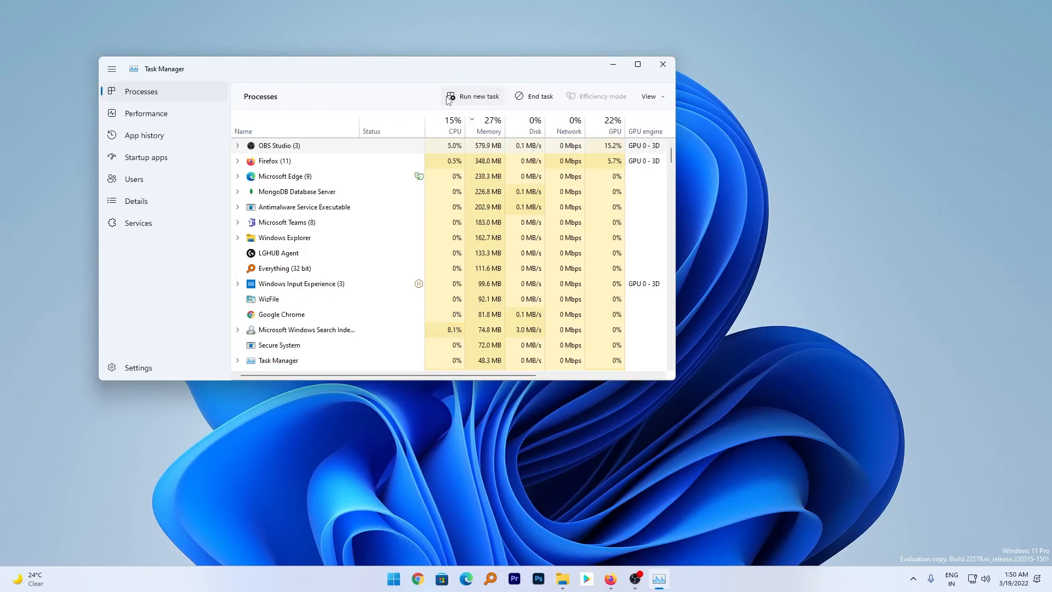
pyautogui.moveTo(709, 90)
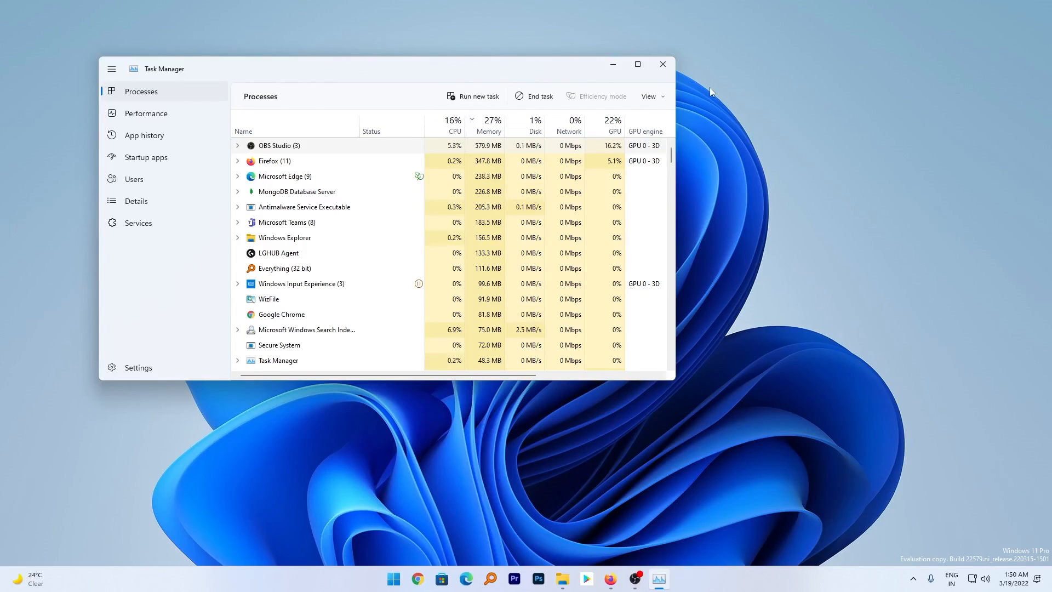